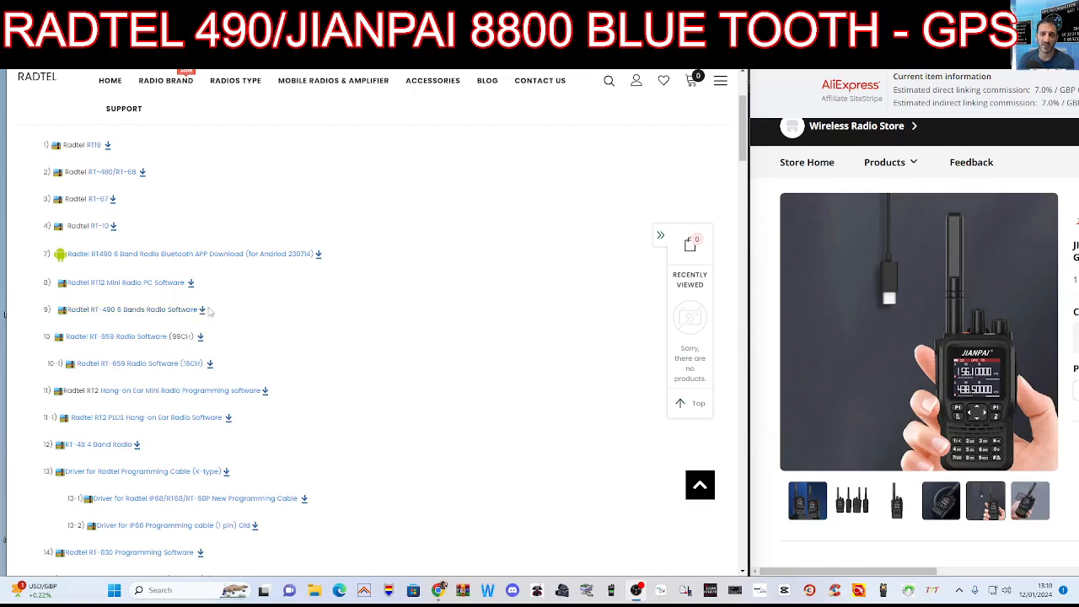
- Scroll down the download page to the RT-470 firmware versions and English programming software links
scroll("up", 3)
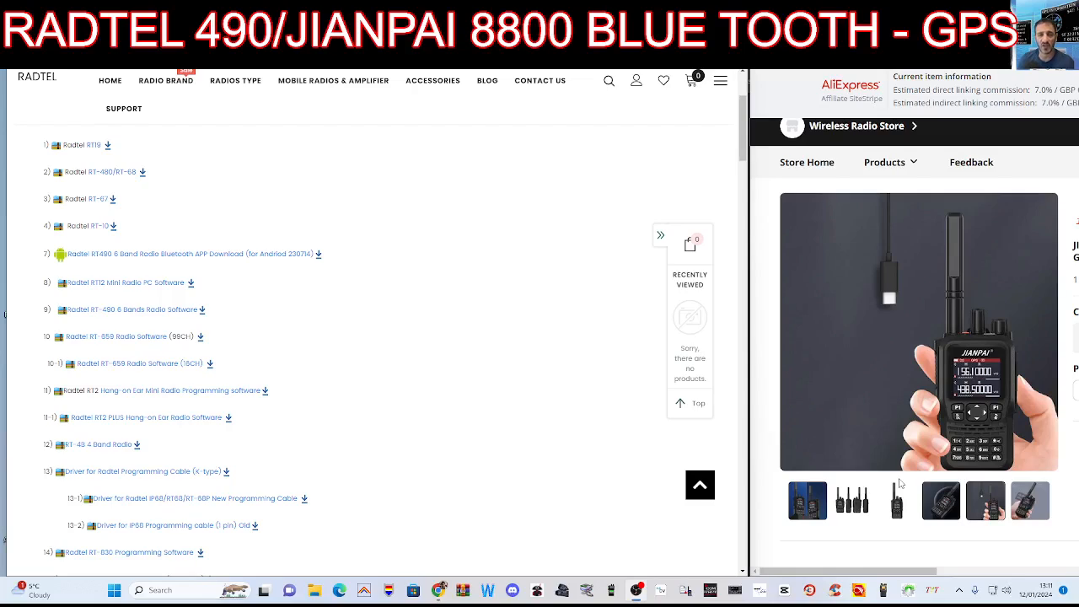
mouse_move(529, 401)
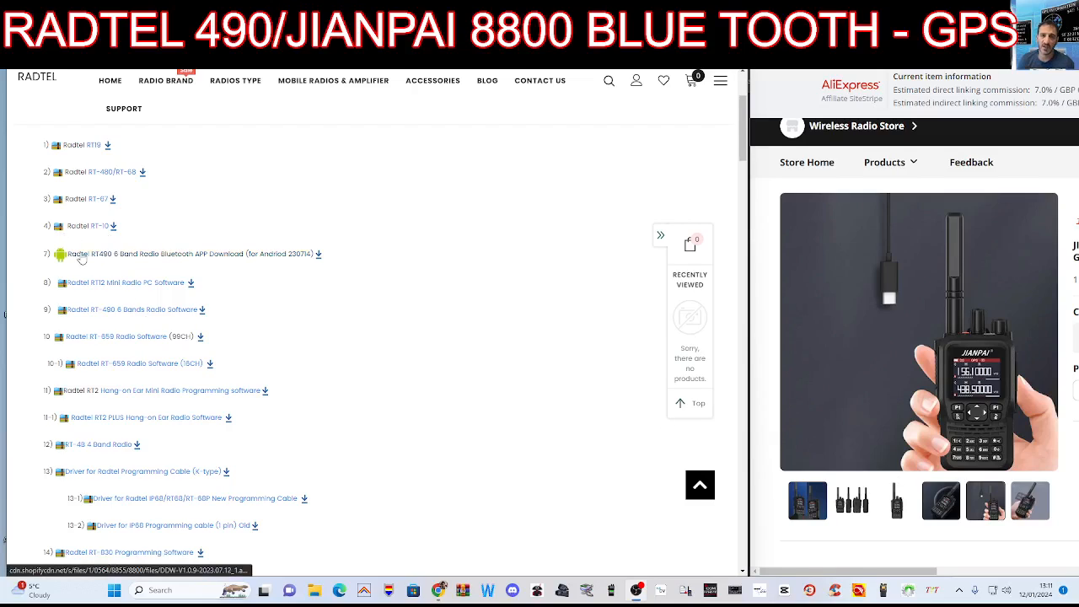
mouse_move(317, 255)
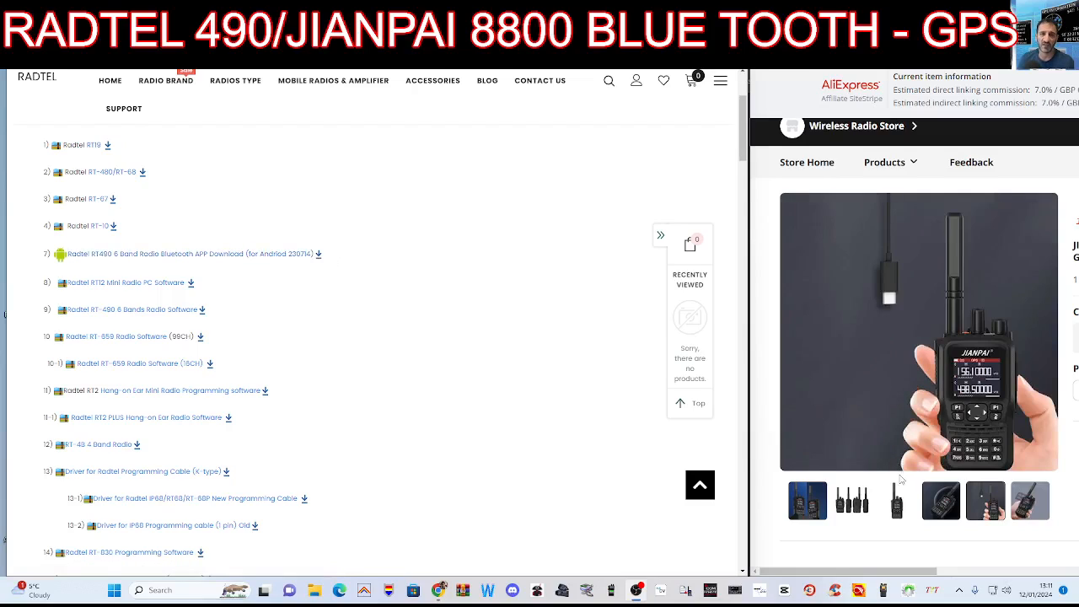
scroll("down", 3)
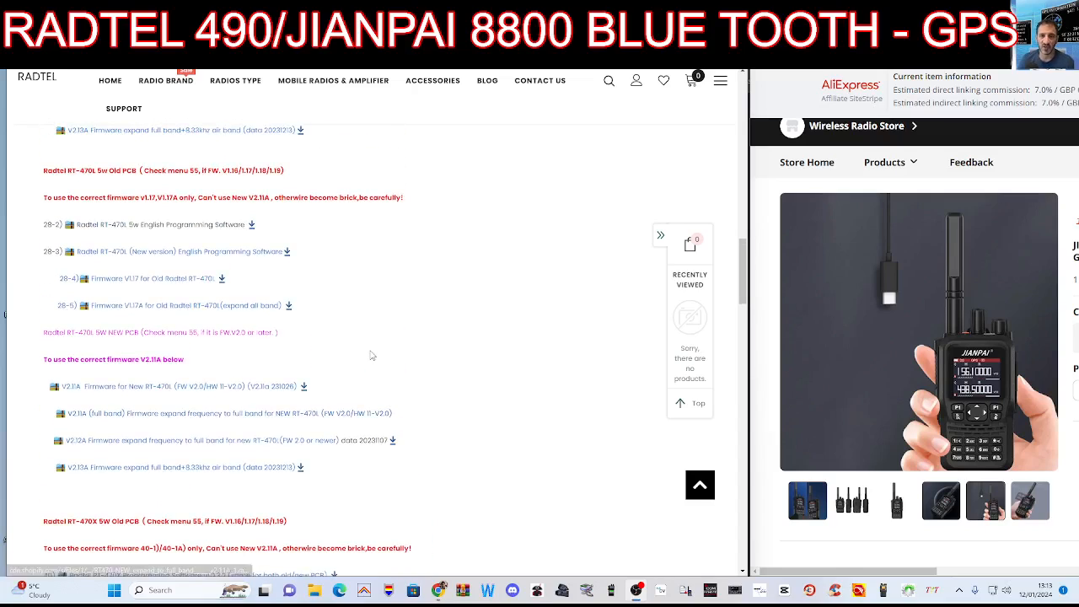
scroll("up", 3)
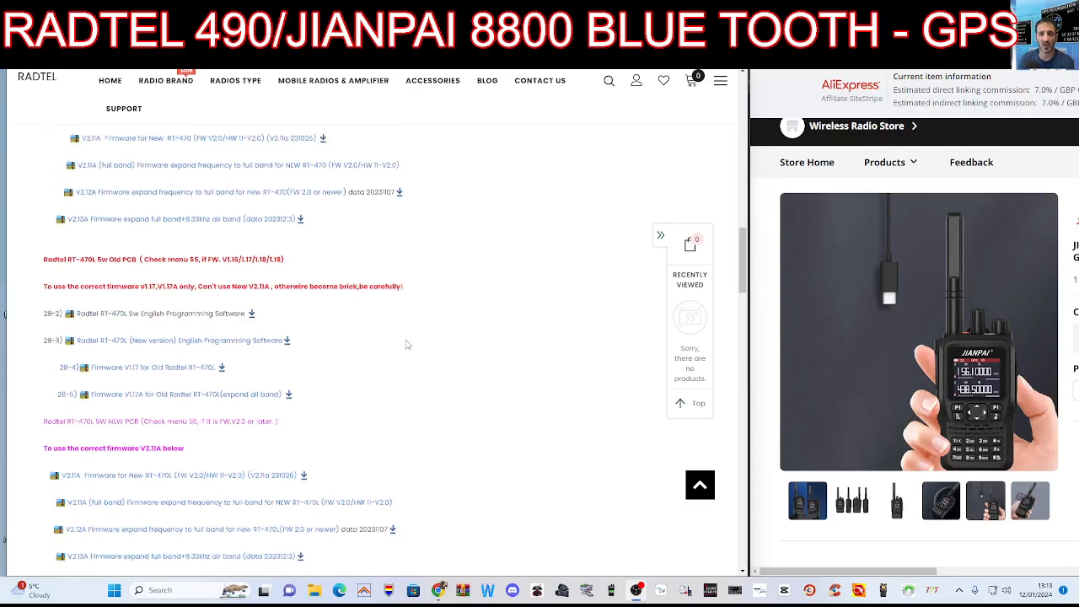
scroll("down", 3)
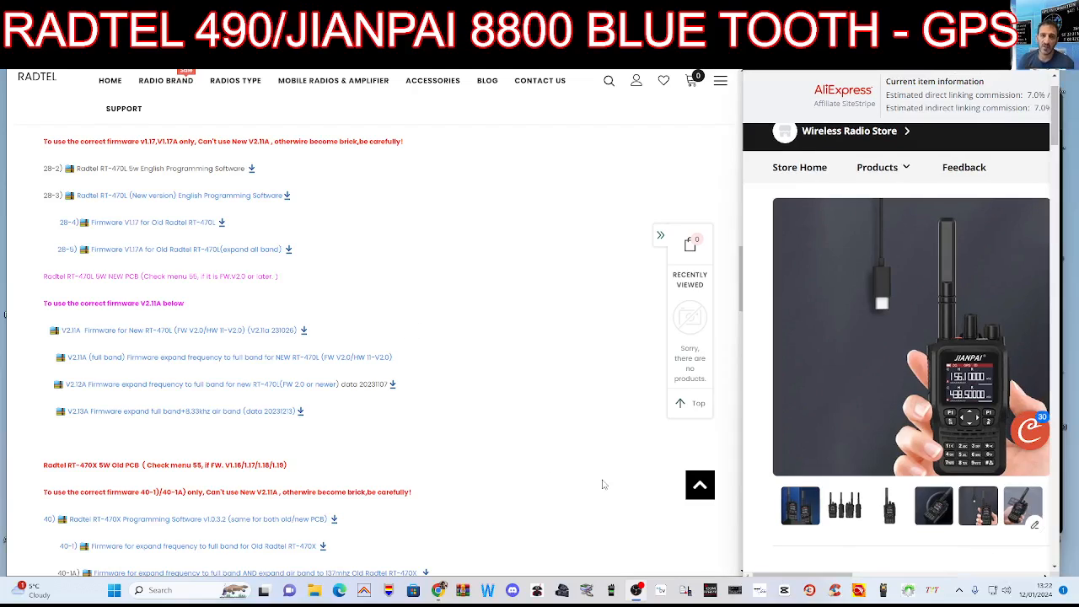
mouse_move(604, 485)
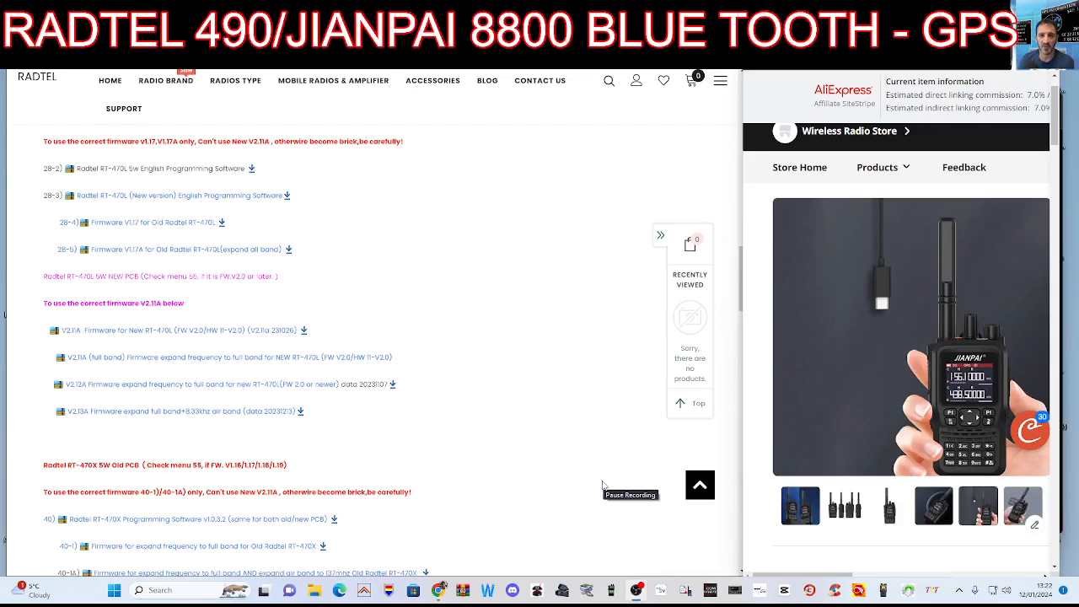
mouse_move(603, 485)
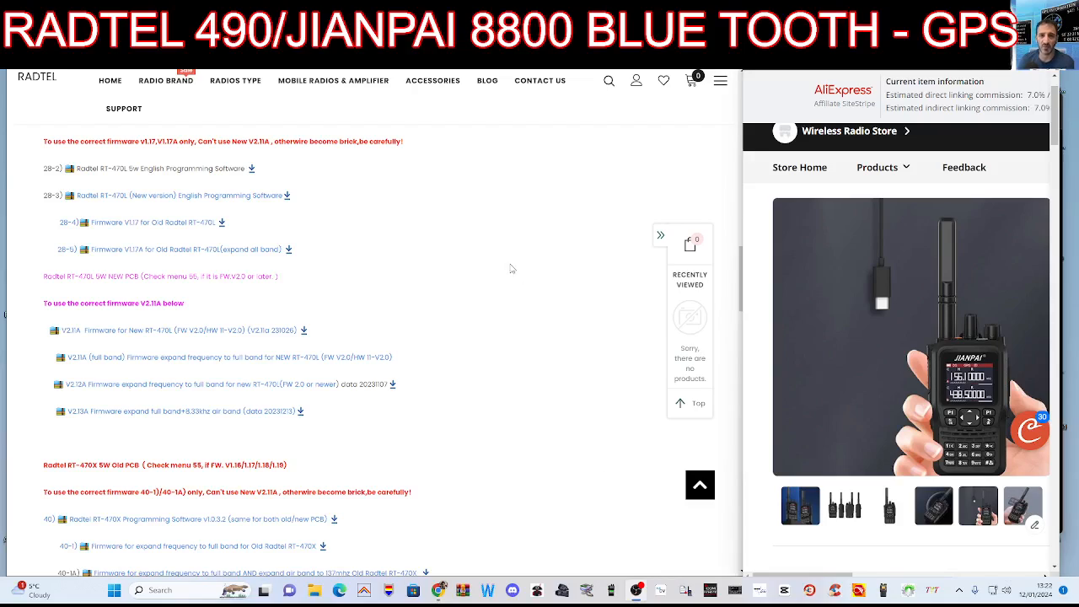
mouse_move(553, 134)
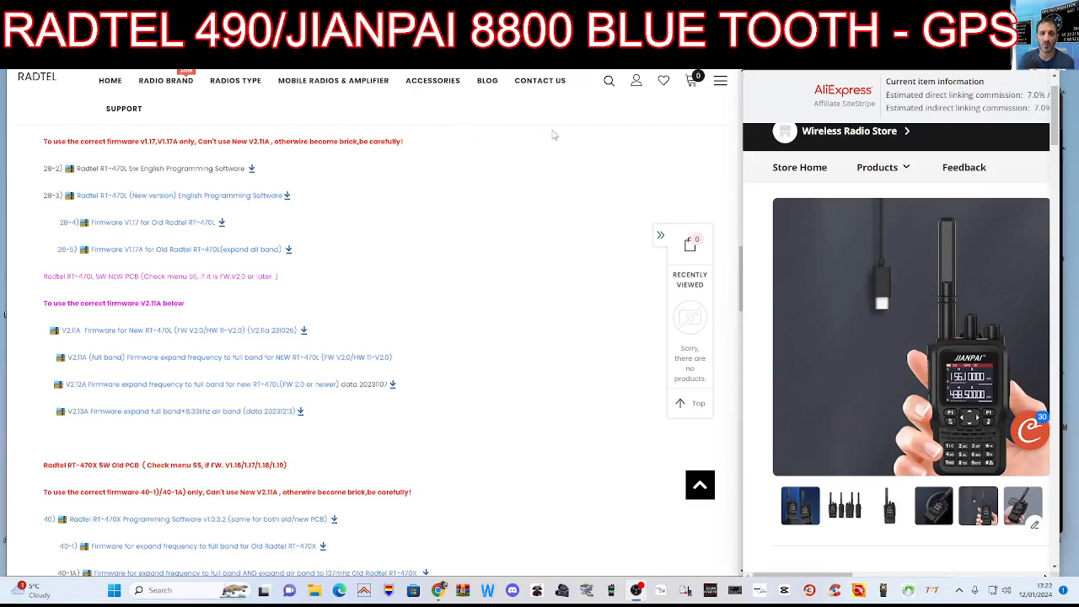
mouse_move(606, 465)
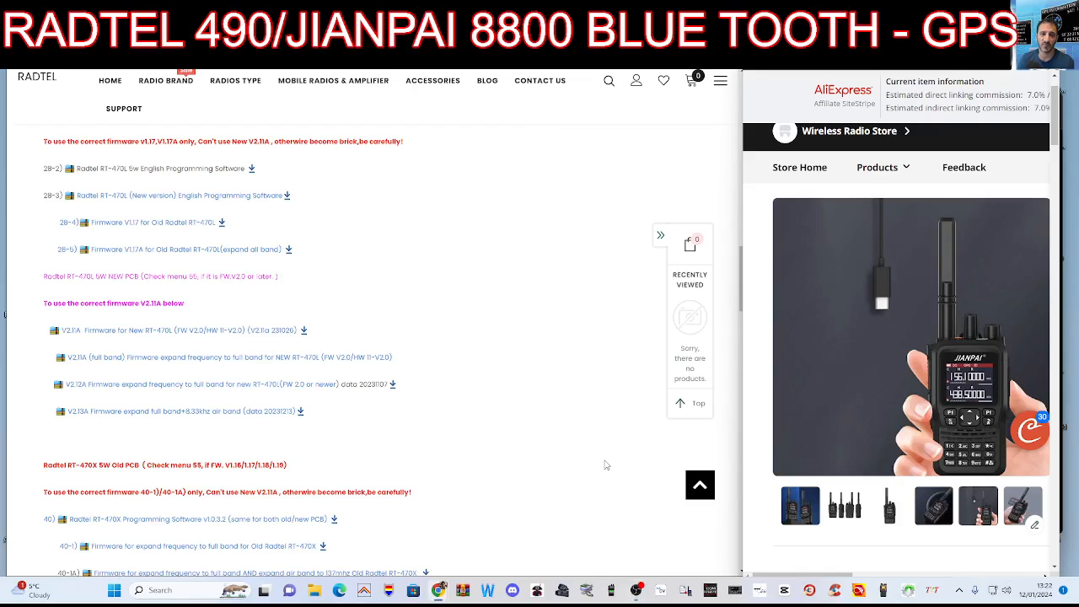
mouse_move(593, 492)
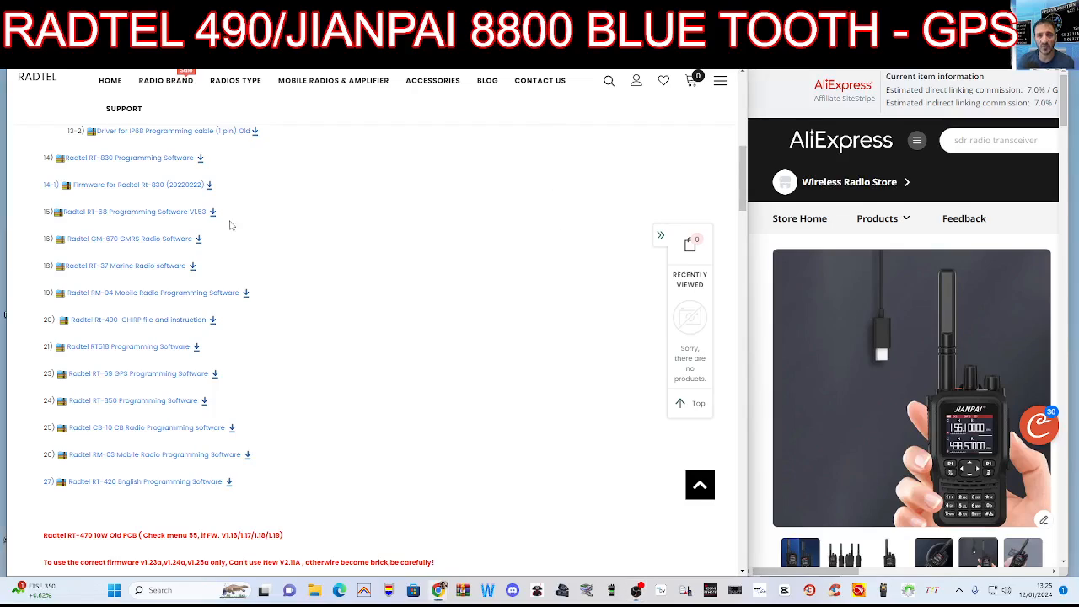
mouse_move(221, 294)
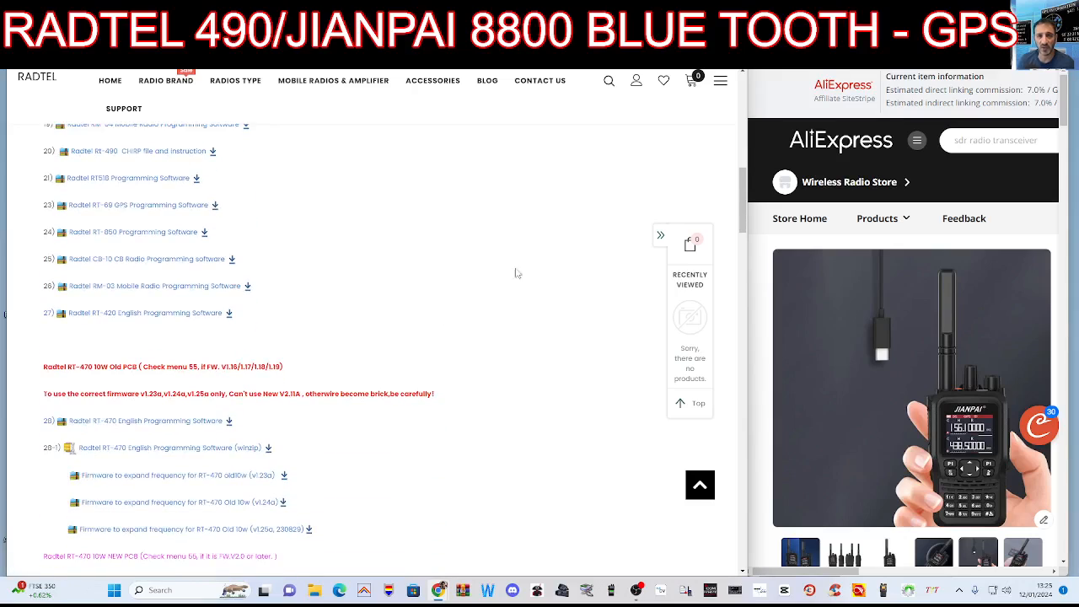
- Scroll back to the top and copy the RT-490 Bluetooth Android app download link address
scroll("down", 3)
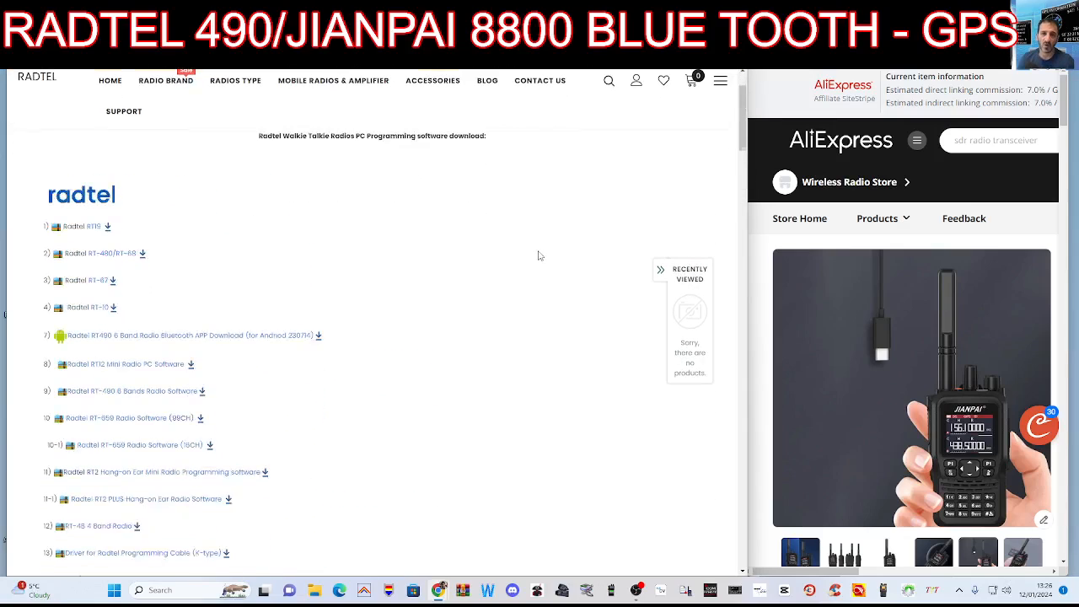
scroll("up", 3)
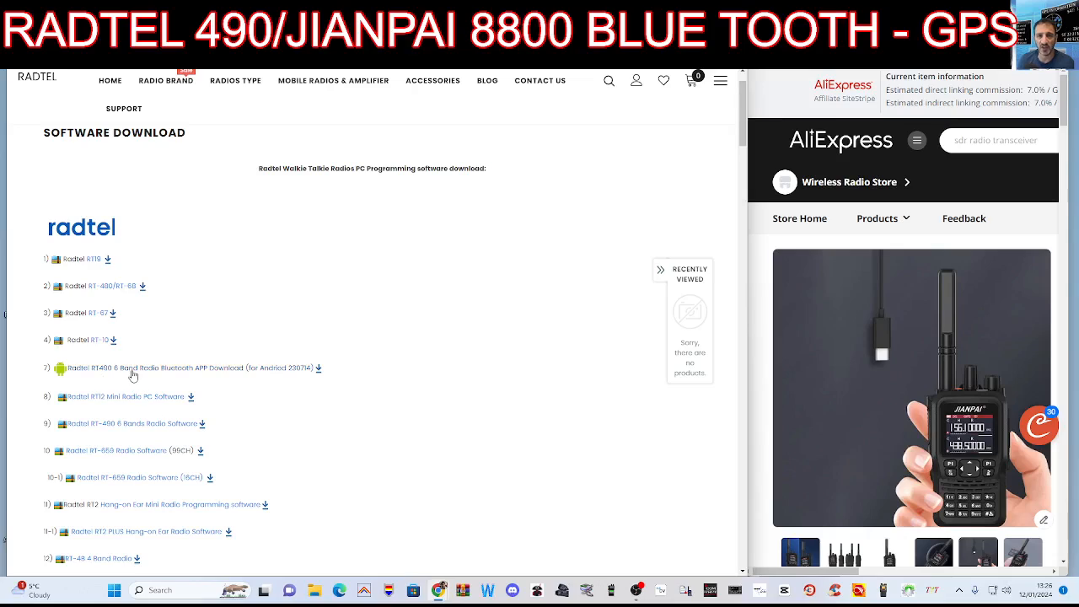
right_click(131, 367)
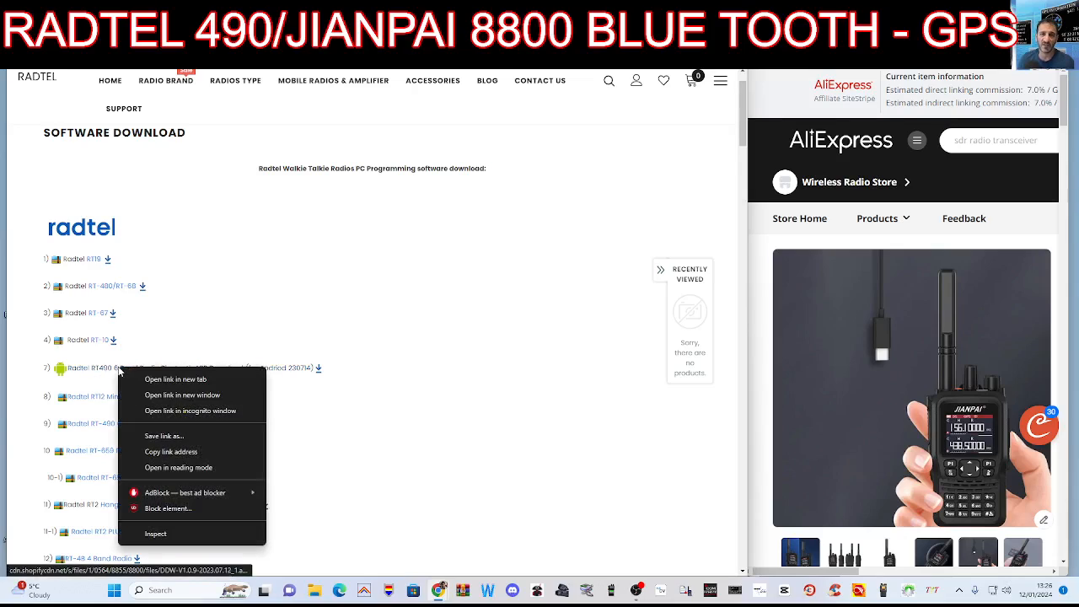
mouse_move(171, 452)
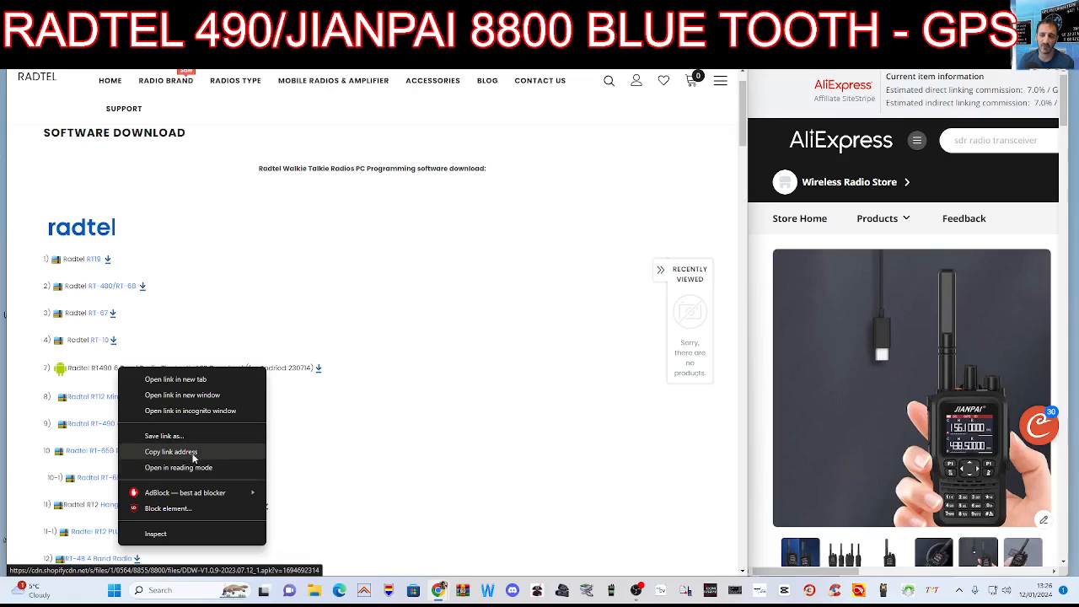
left_click(370, 190)
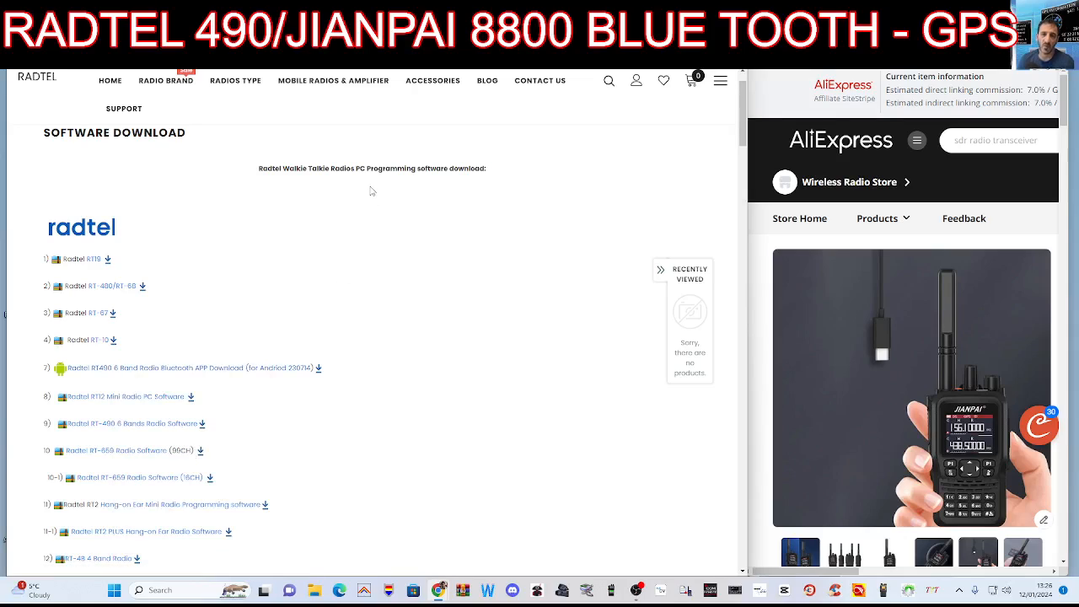